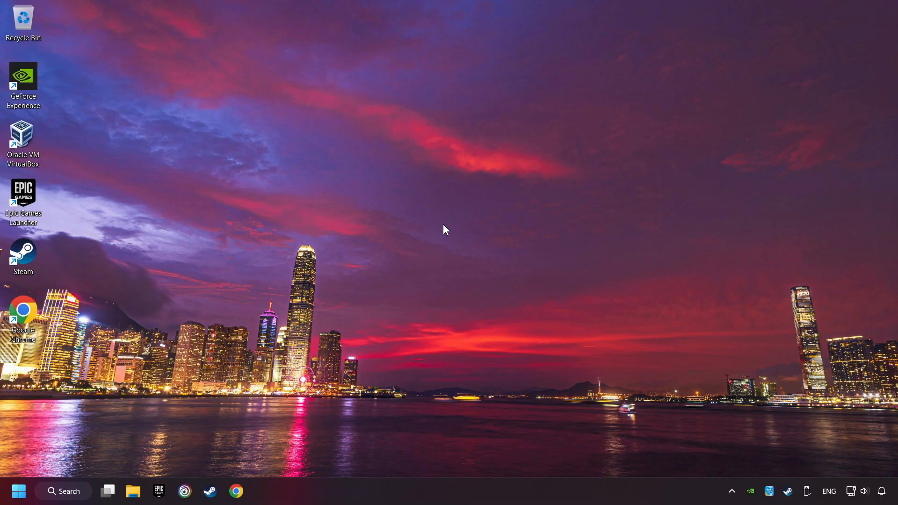
# Search Windows for 'device manager'
pyautogui.click(63, 490)
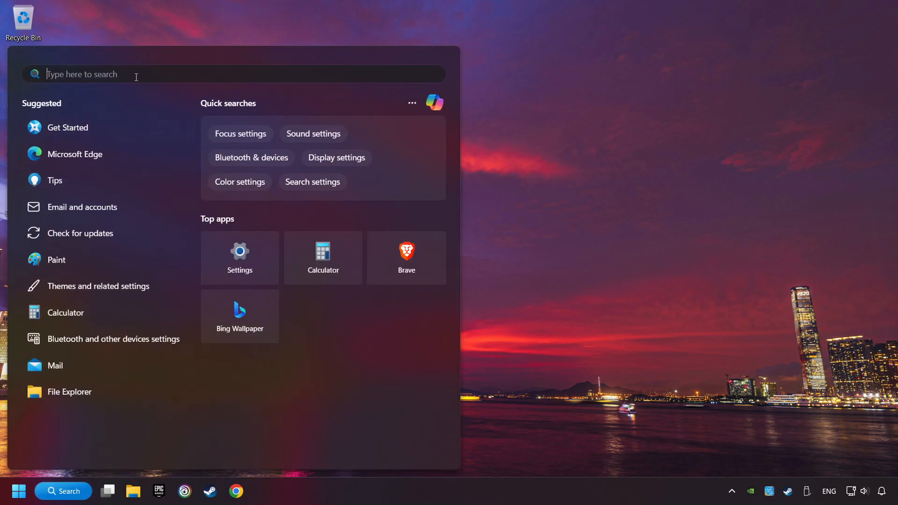
pyautogui.write('device manager')
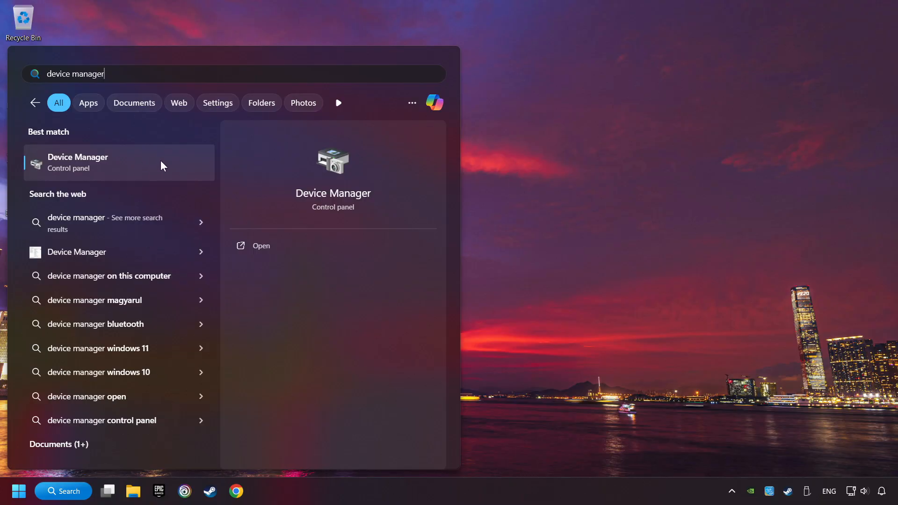
# Disable the Xbox 360 Controller for Windows under Xbox 360 Peripherals and confirm with Yes
pyautogui.click(77, 162)
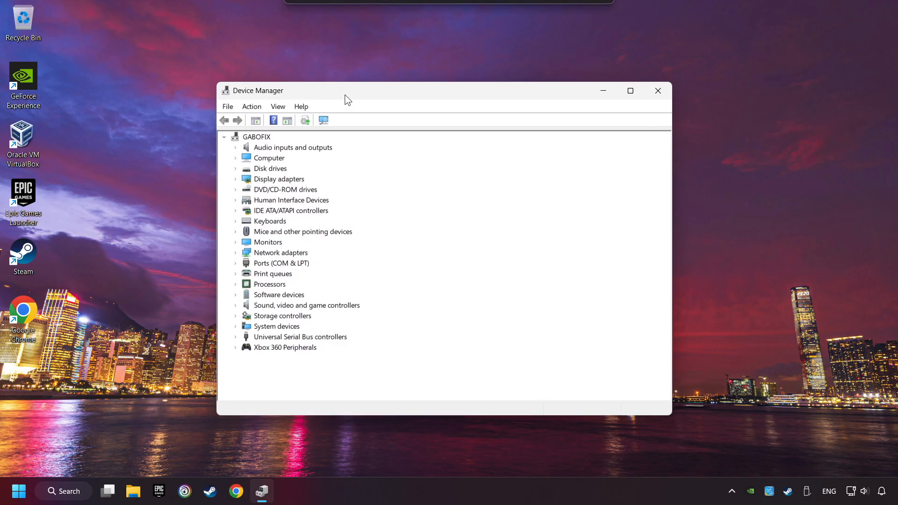
pyautogui.moveTo(258, 353)
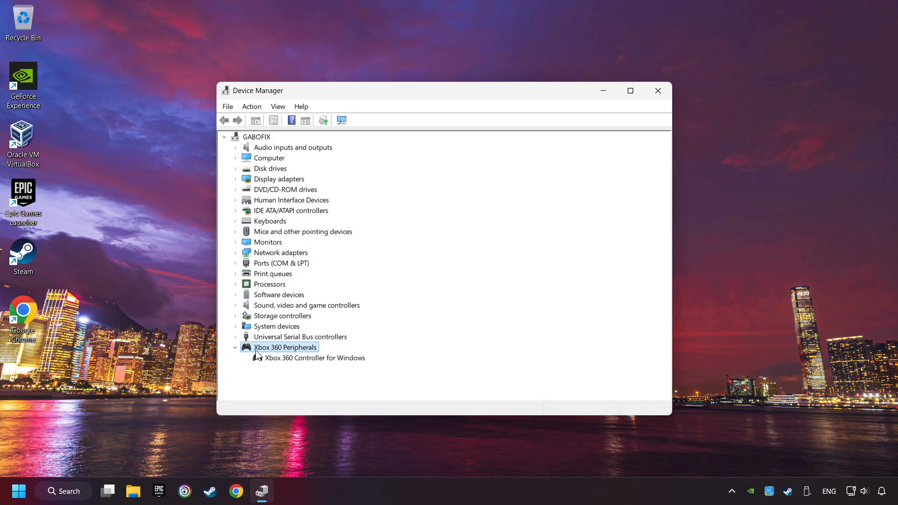
pyautogui.click(315, 357)
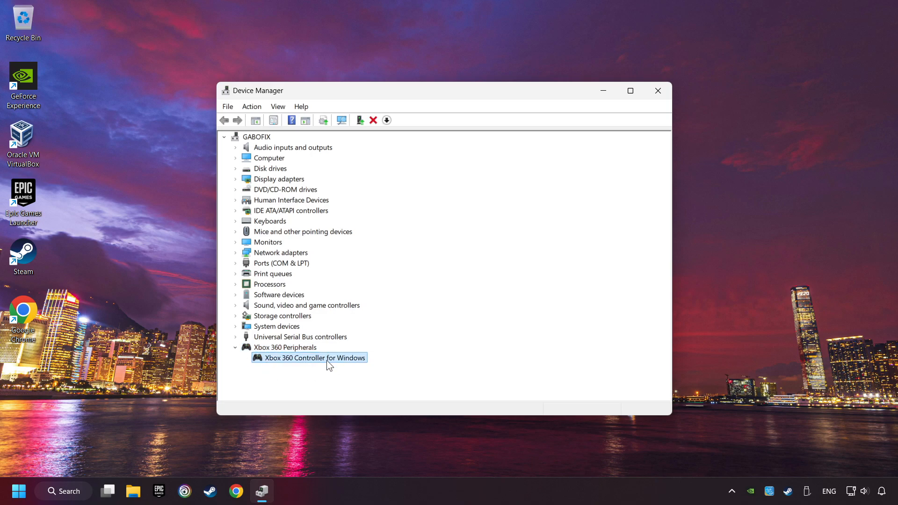
pyautogui.rightClick(314, 357)
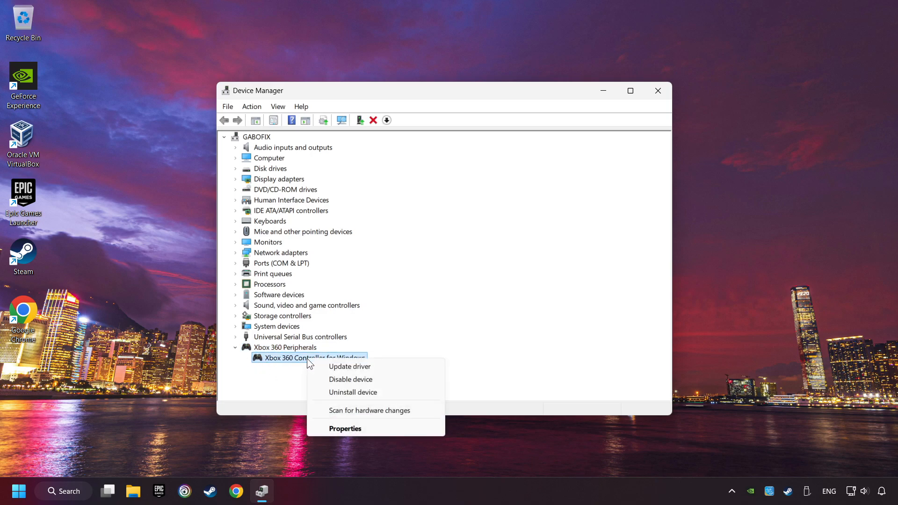
pyautogui.moveTo(350, 379)
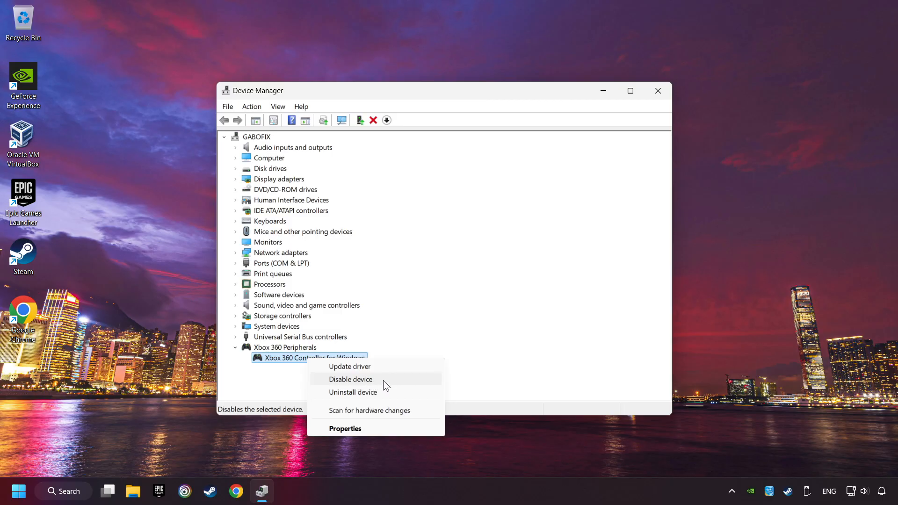
pyautogui.click(351, 379)
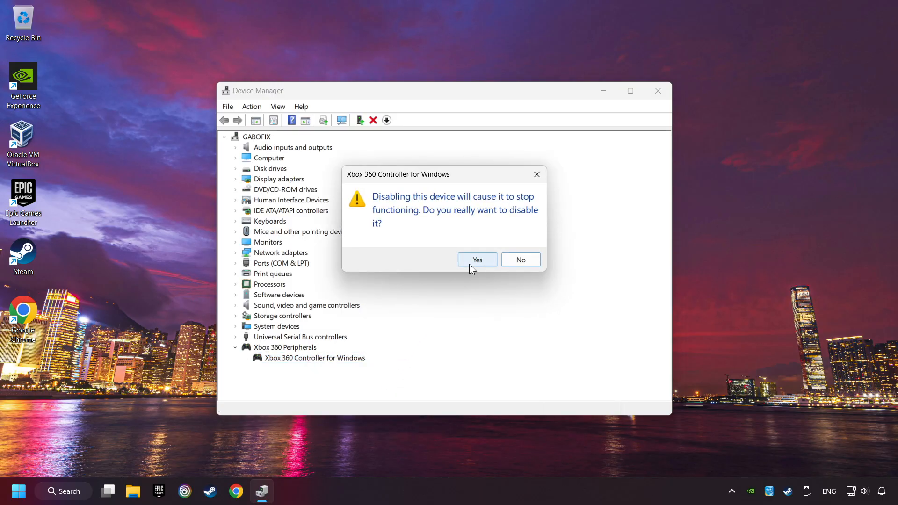
pyautogui.click(477, 260)
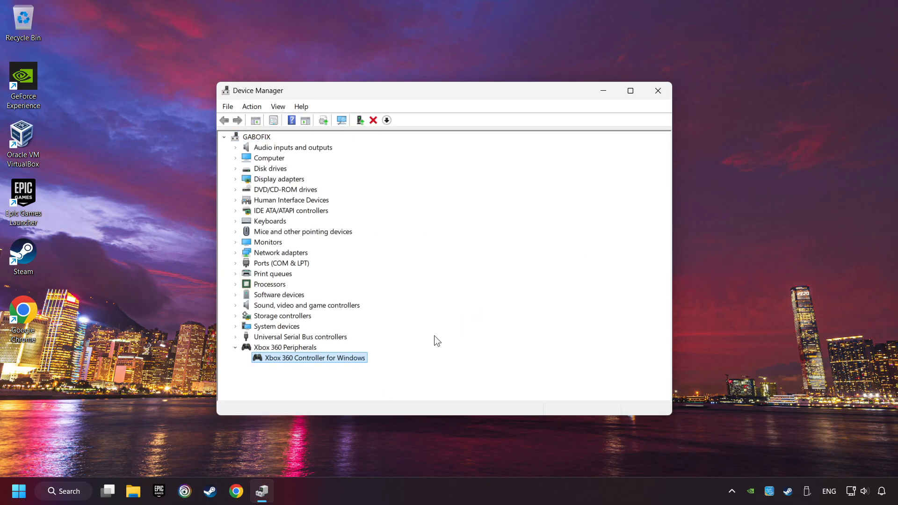
pyautogui.moveTo(309, 360)
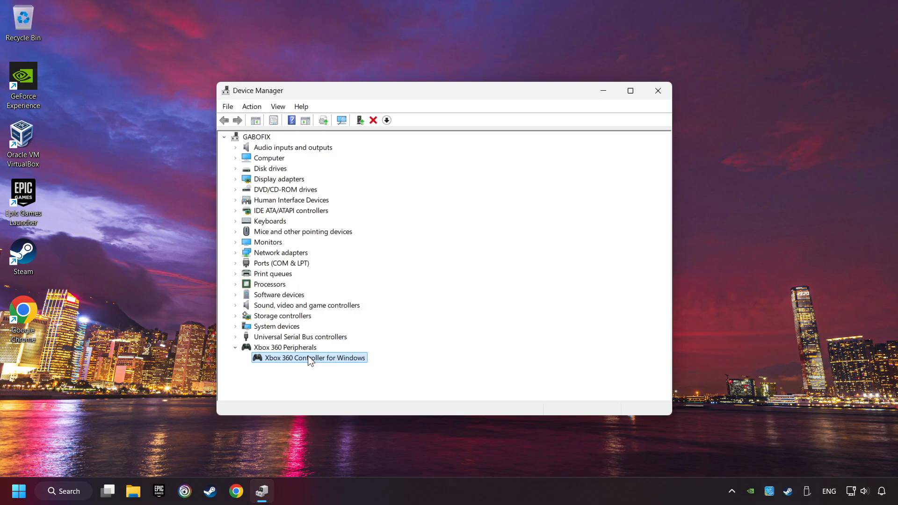
# Reinstall the Xbox 360 Controller for Windows driver from the compatible drivers list
pyautogui.rightClick(309, 357)
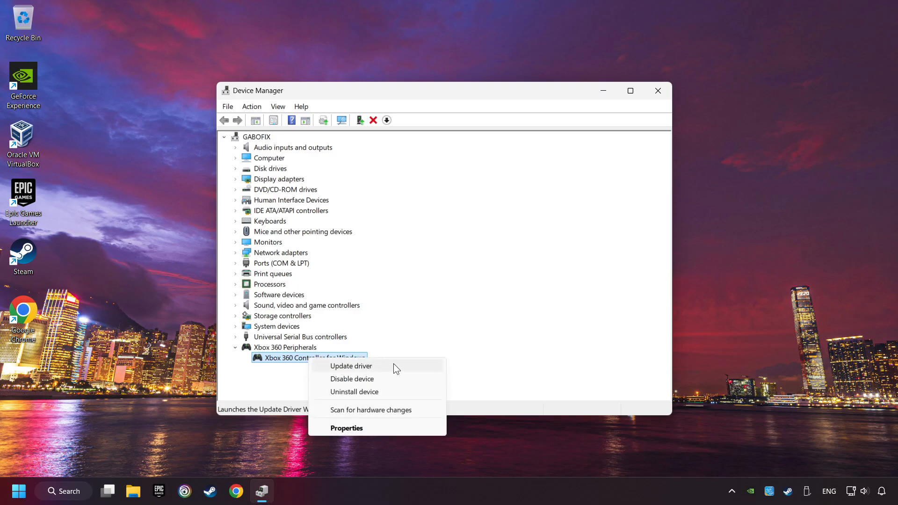
pyautogui.click(351, 366)
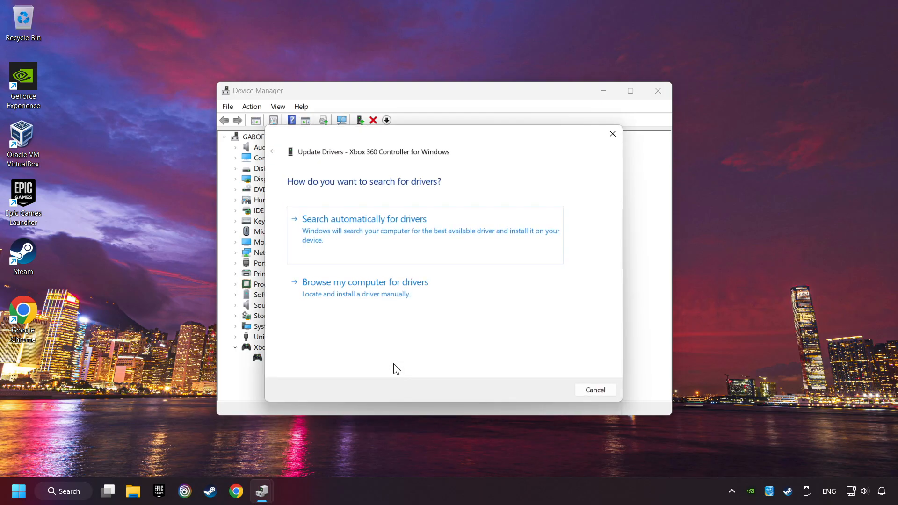
pyautogui.moveTo(322, 304)
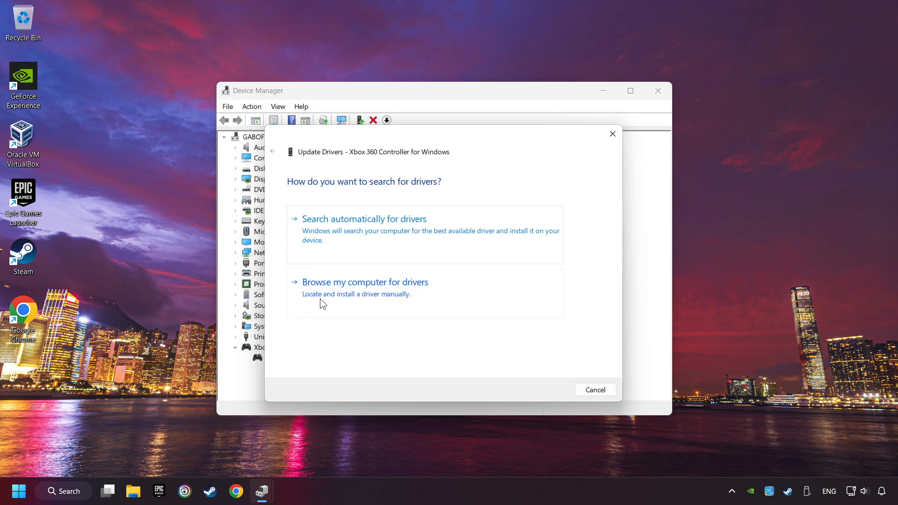
pyautogui.click(365, 281)
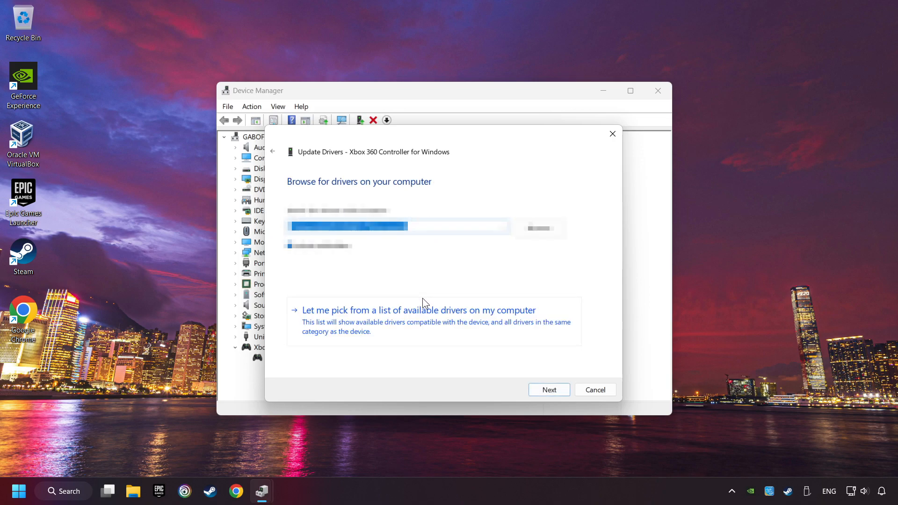
pyautogui.moveTo(372, 322)
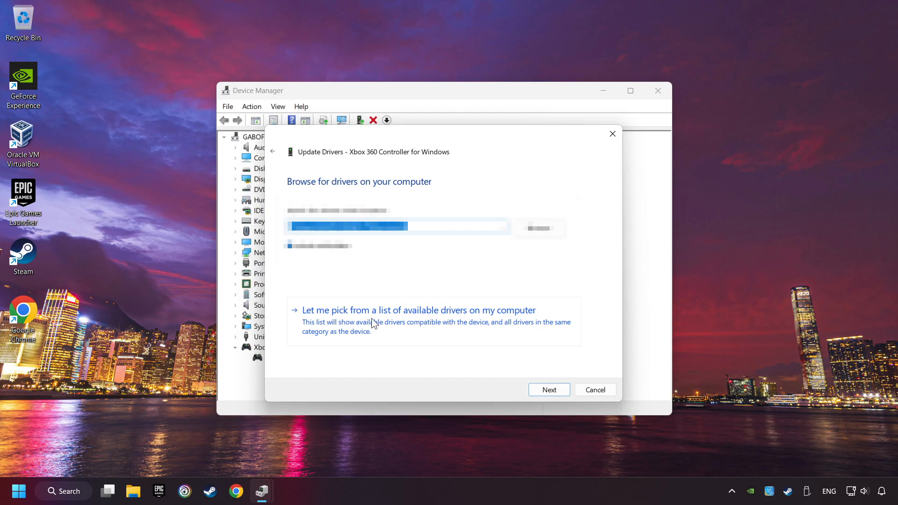
pyautogui.click(418, 309)
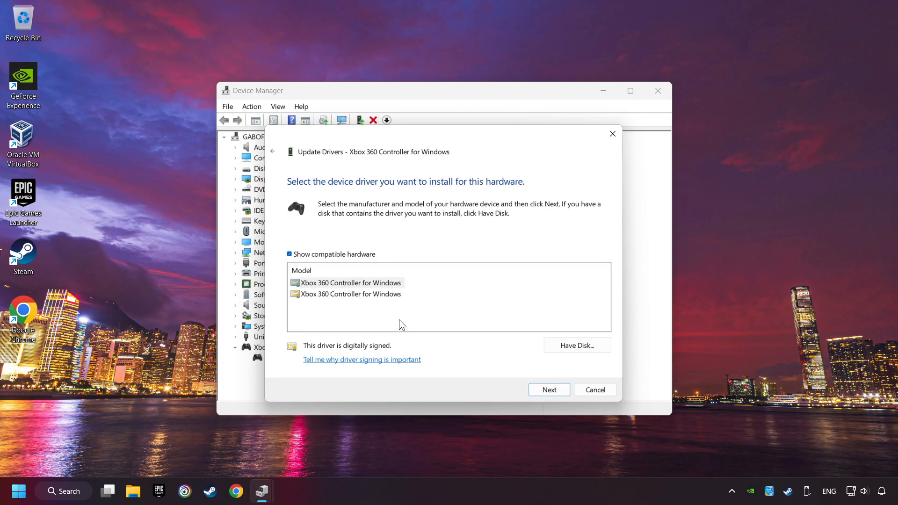
pyautogui.click(349, 282)
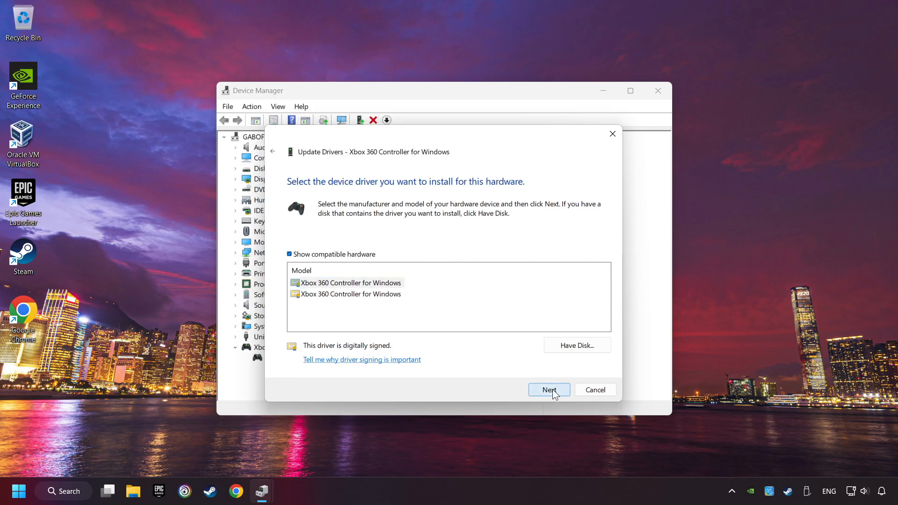
pyautogui.click(549, 389)
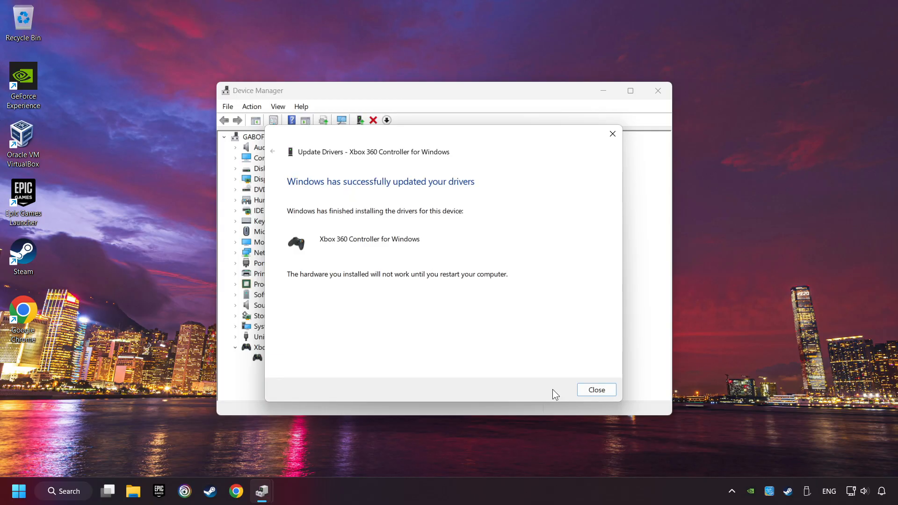
pyautogui.moveTo(454, 256)
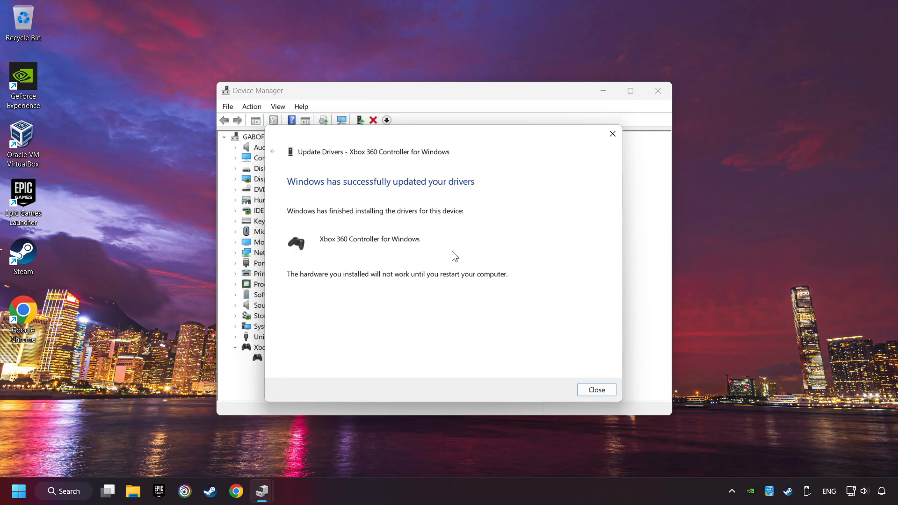
pyautogui.click(595, 390)
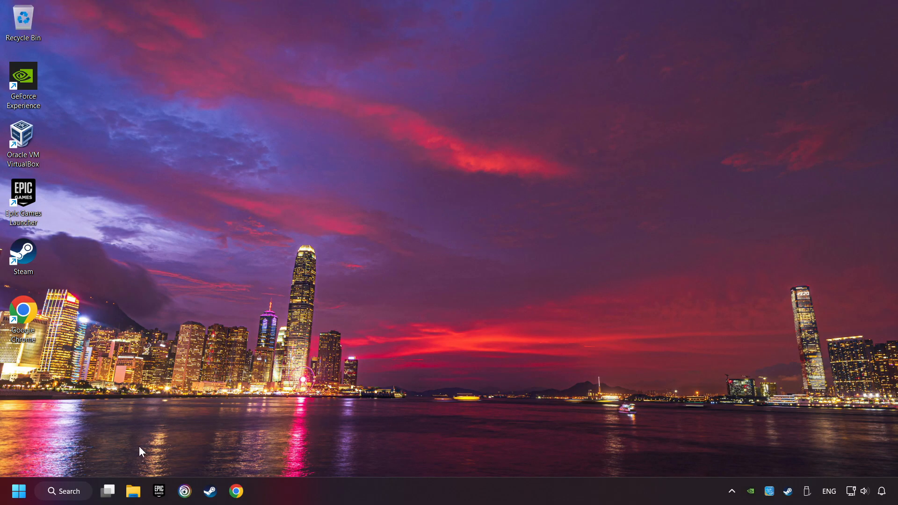
# Reopen Device Manager by searching 'devi' in Windows Search
pyautogui.click(63, 490)
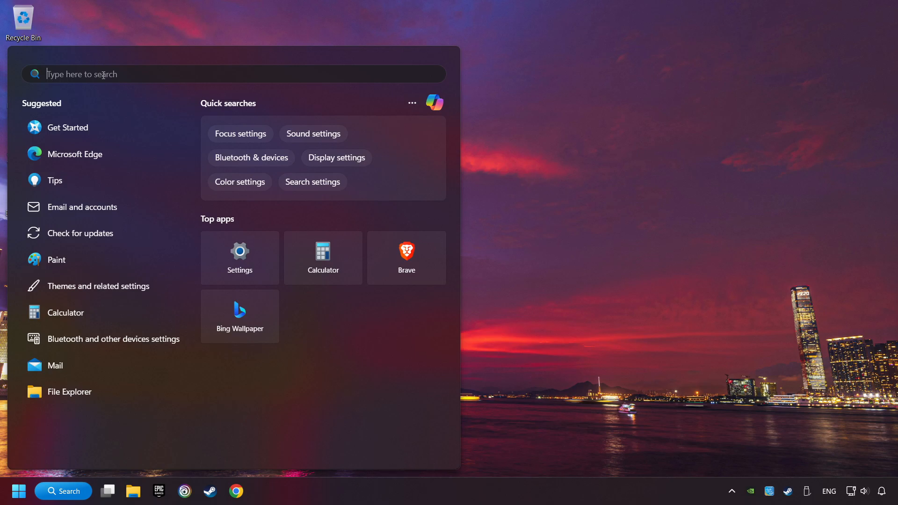
pyautogui.write('devi')
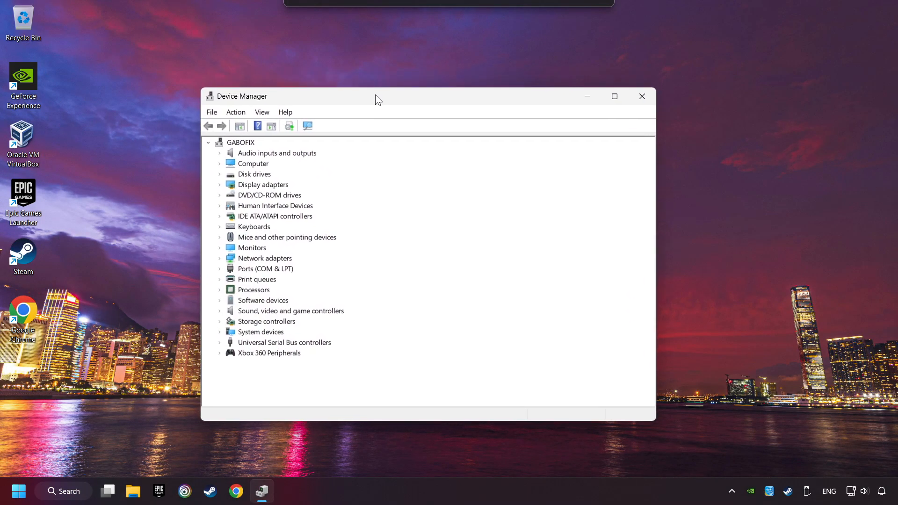
pyautogui.moveTo(306, 241)
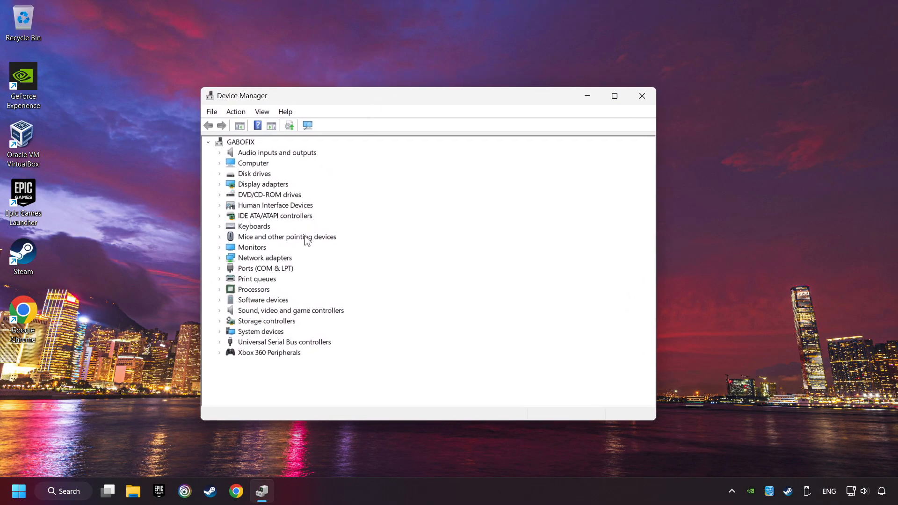
# Expand Universal Serial Bus controllers and open the first Generic USB Hub's context menu
pyautogui.click(284, 341)
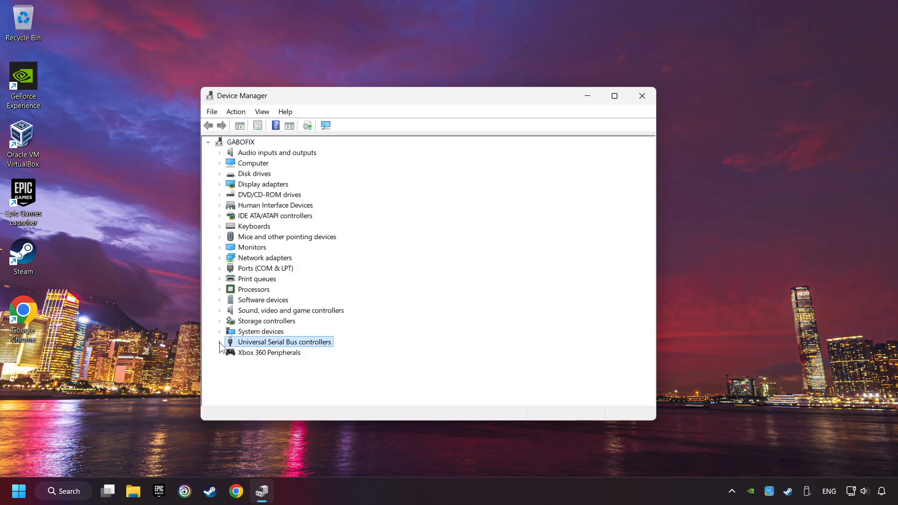
pyautogui.click(219, 342)
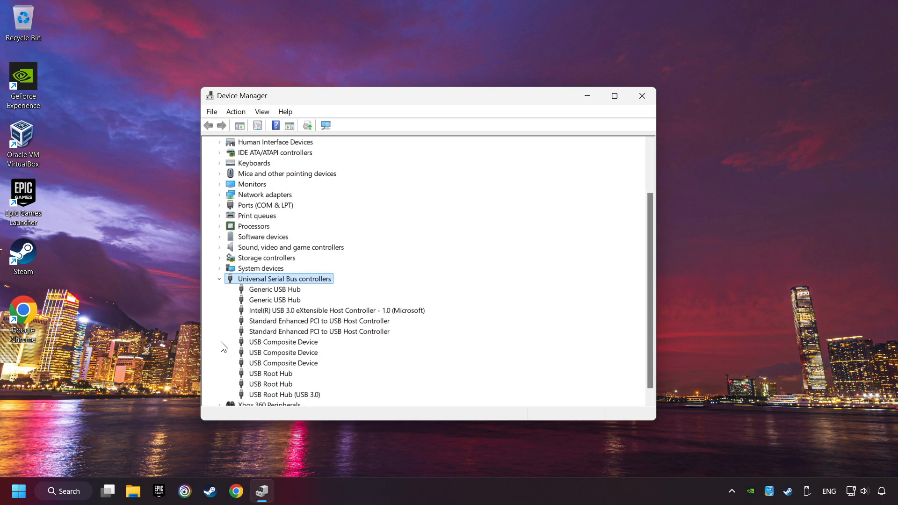
pyautogui.rightClick(274, 289)
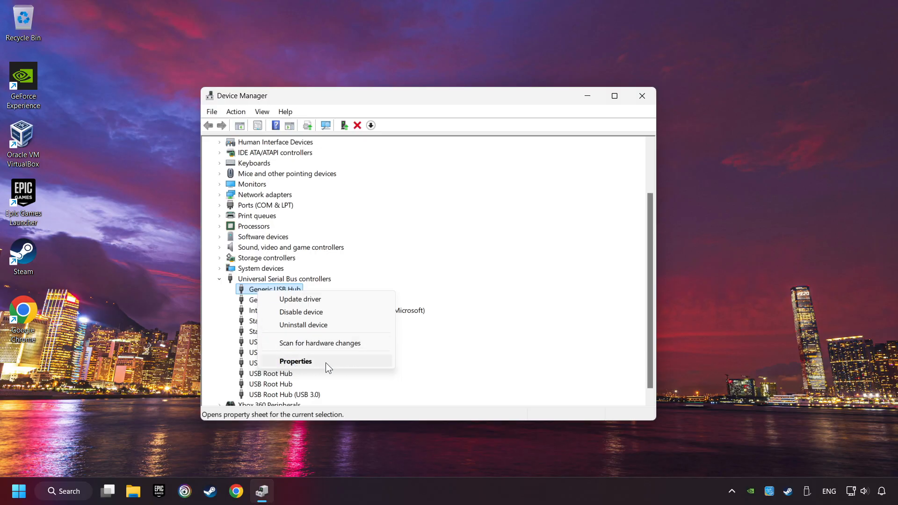
# Tick 'Allow the computer to turn off this device' for the first Generic USB Hub, then close Device Manager
pyautogui.click(296, 360)
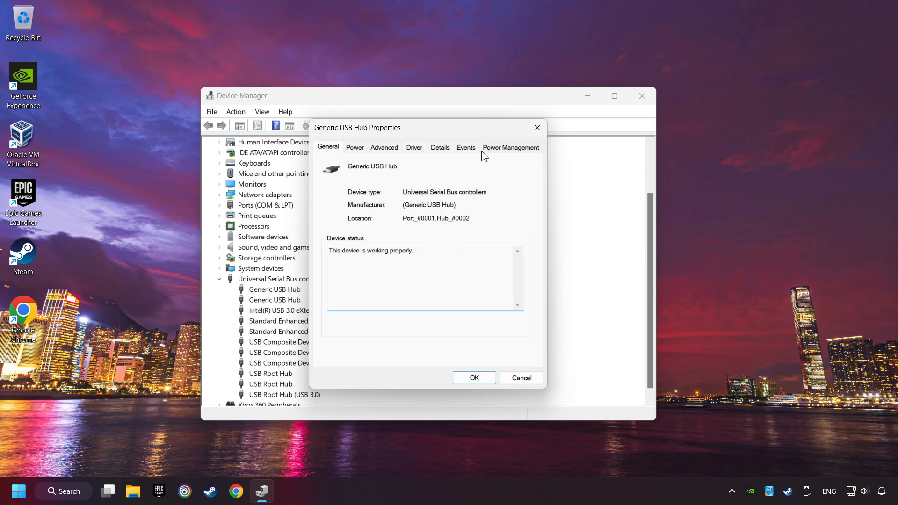
pyautogui.moveTo(513, 154)
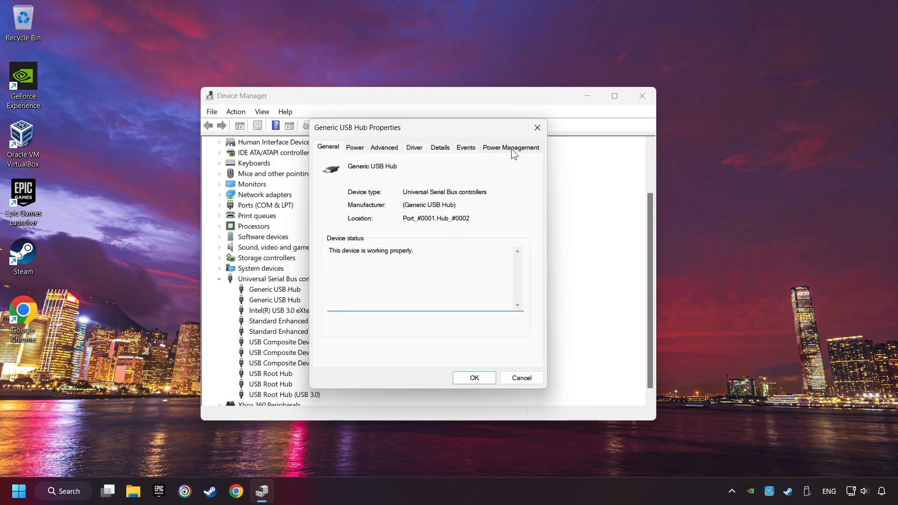
pyautogui.click(509, 146)
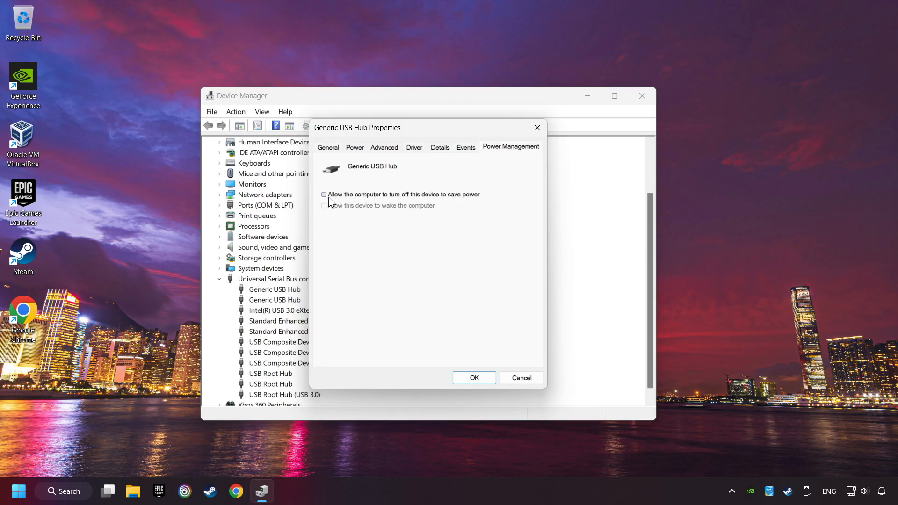
pyautogui.click(324, 194)
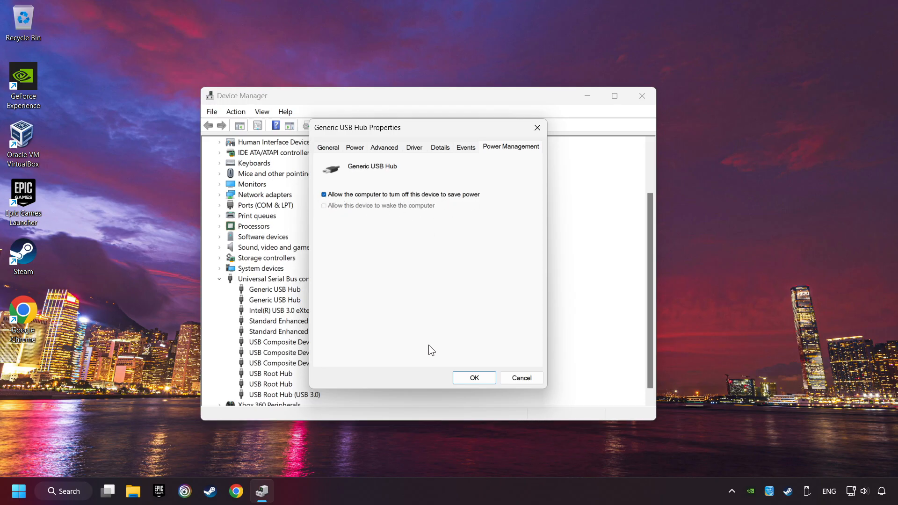
pyautogui.click(472, 378)
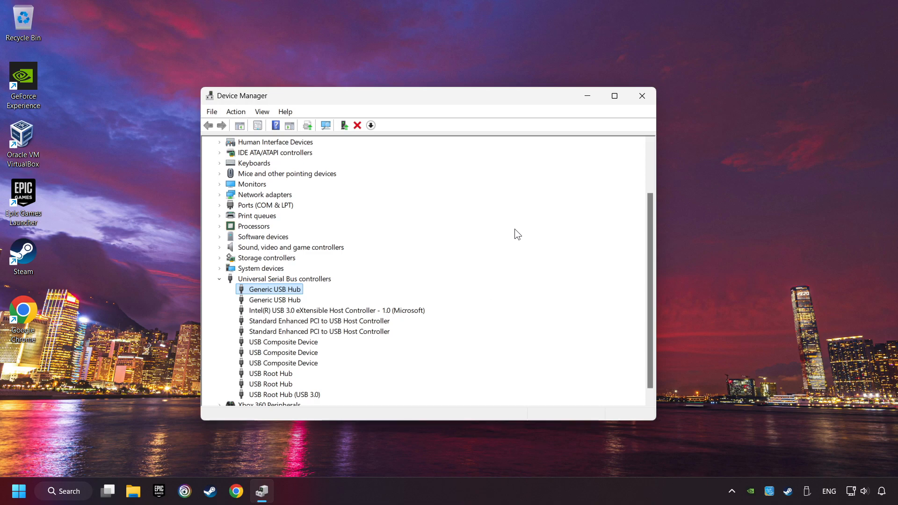
pyautogui.moveTo(641, 96)
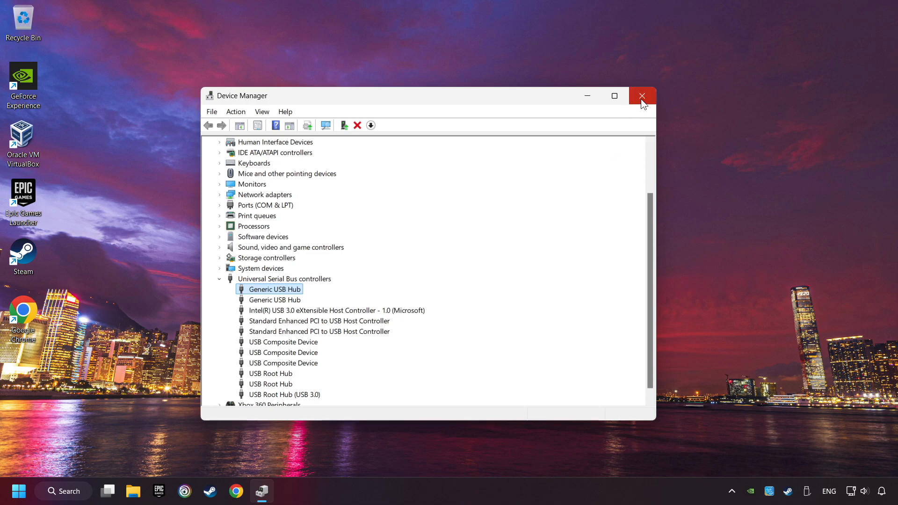
pyautogui.click(642, 95)
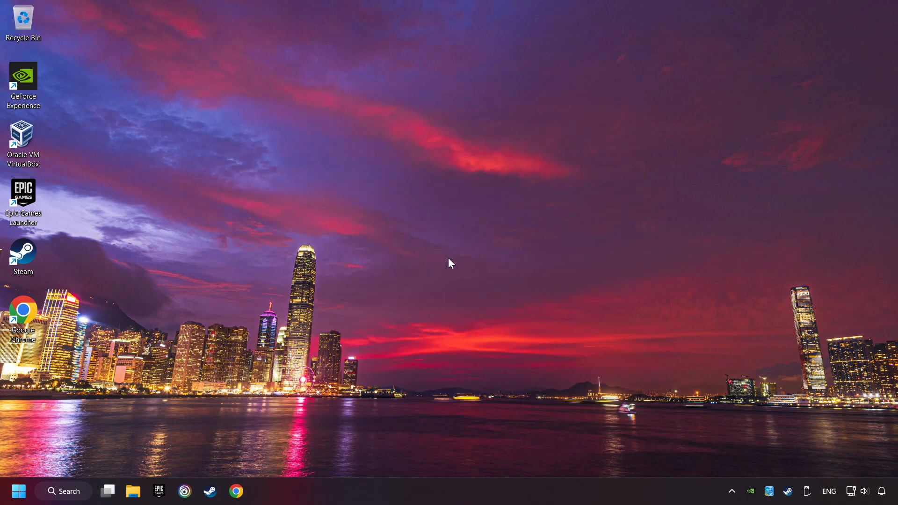
# Search 'controller' and open the Xbox 360 controller's Settings tab in Game Controllers
pyautogui.click(63, 490)
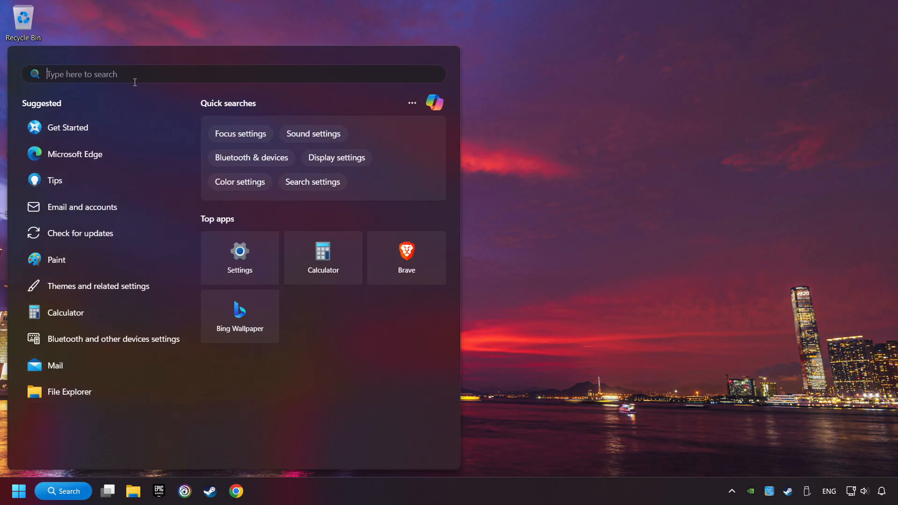
pyautogui.write('controller')
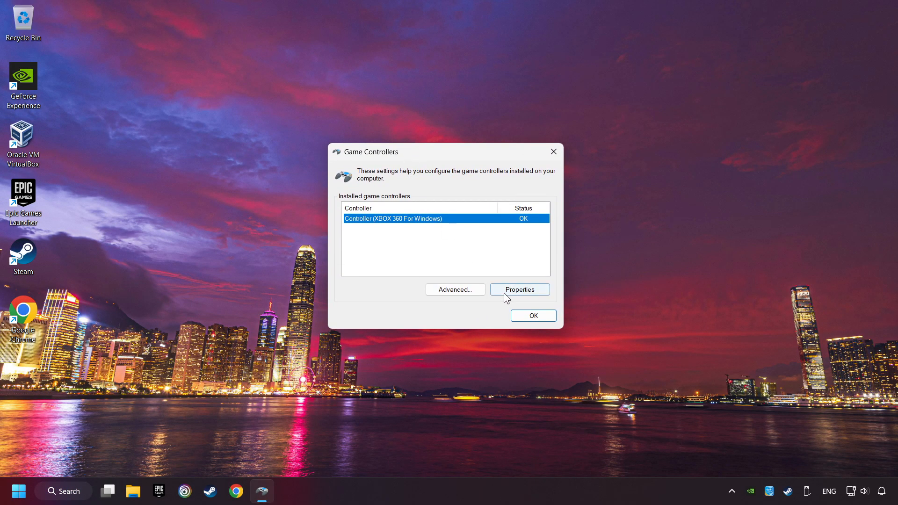
pyautogui.click(518, 288)
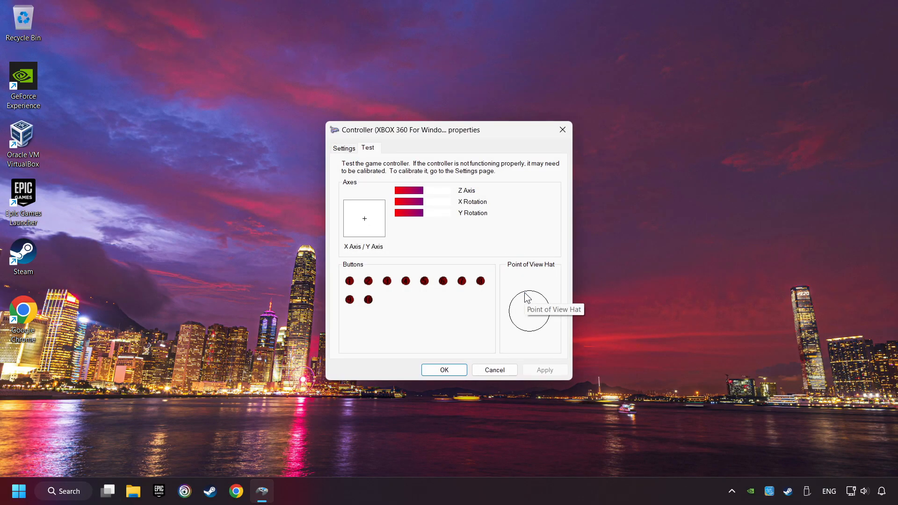
pyautogui.click(343, 148)
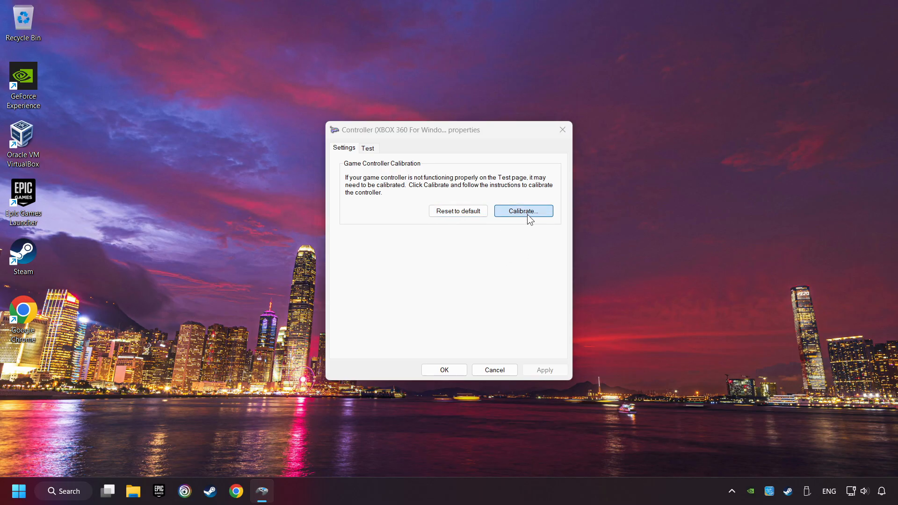
# Run the Xbox 360 controller's calibration wizard to completion and accept the properties with OK
pyautogui.click(522, 211)
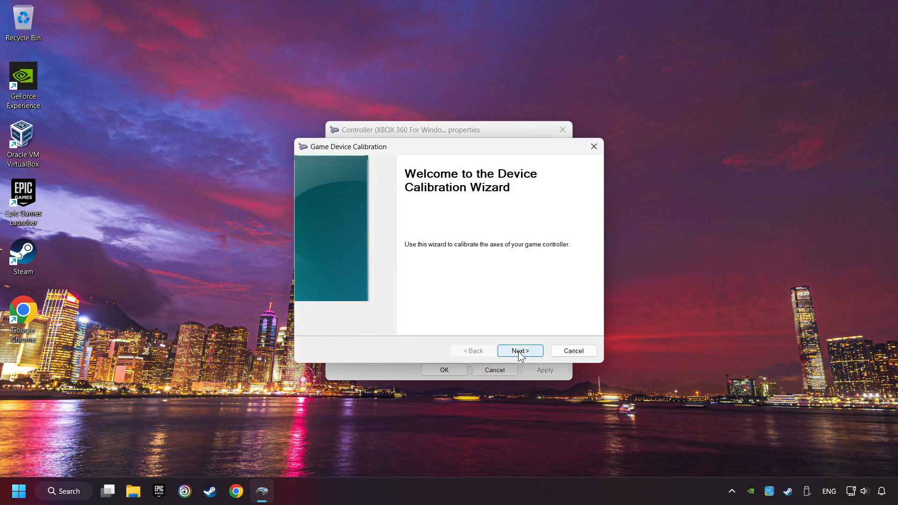
pyautogui.click(518, 350)
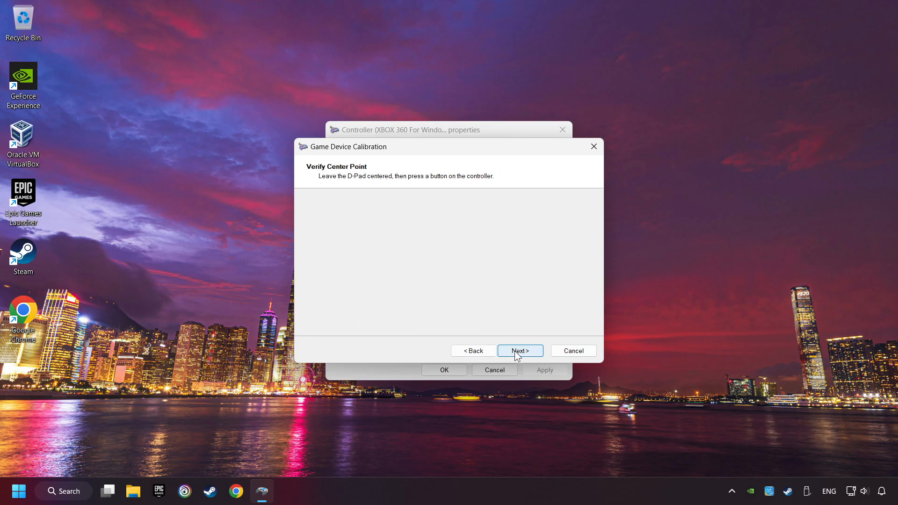
pyautogui.click(518, 350)
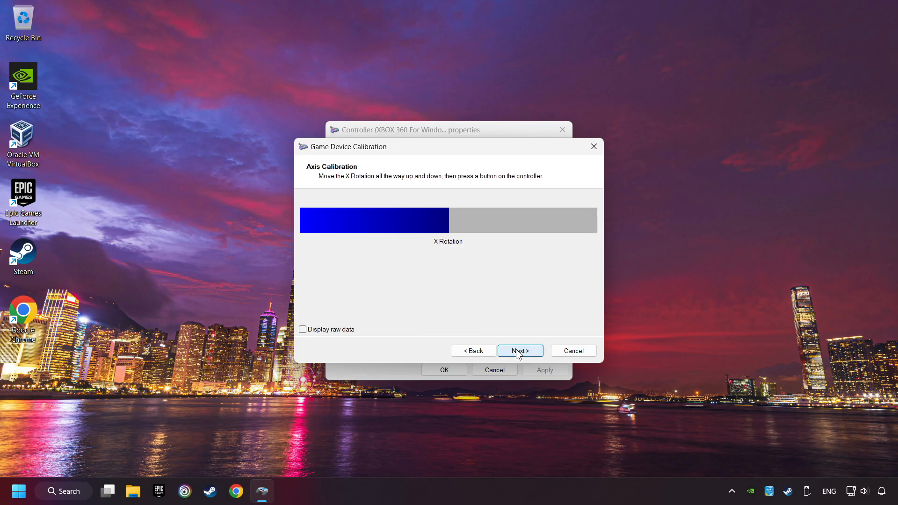
pyautogui.click(518, 350)
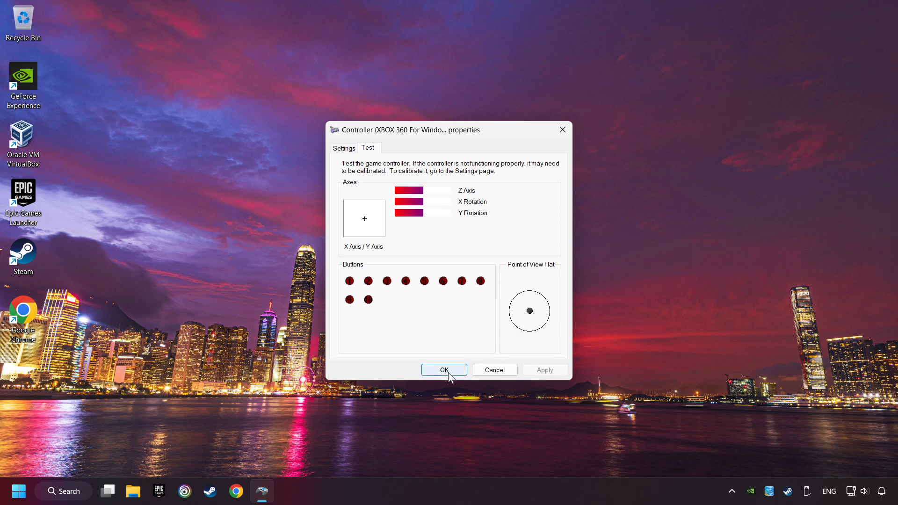
pyautogui.click(444, 370)
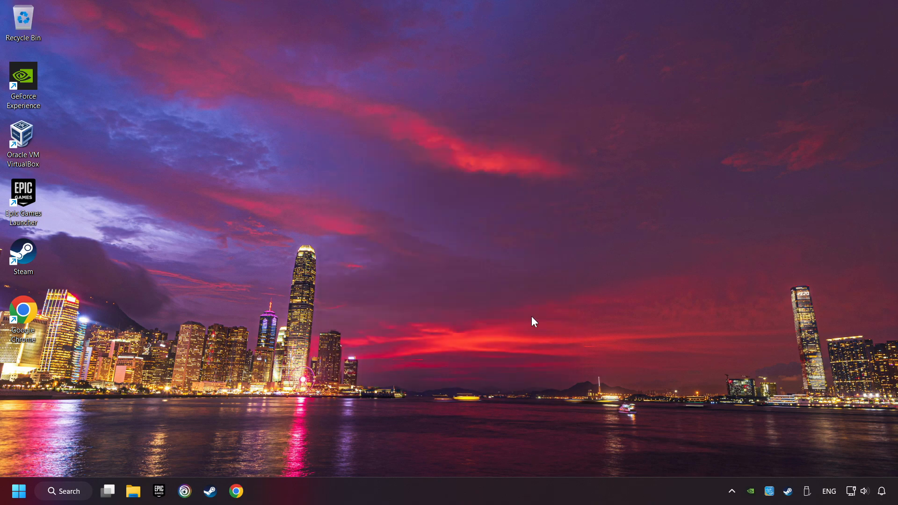
pyautogui.moveTo(449, 238)
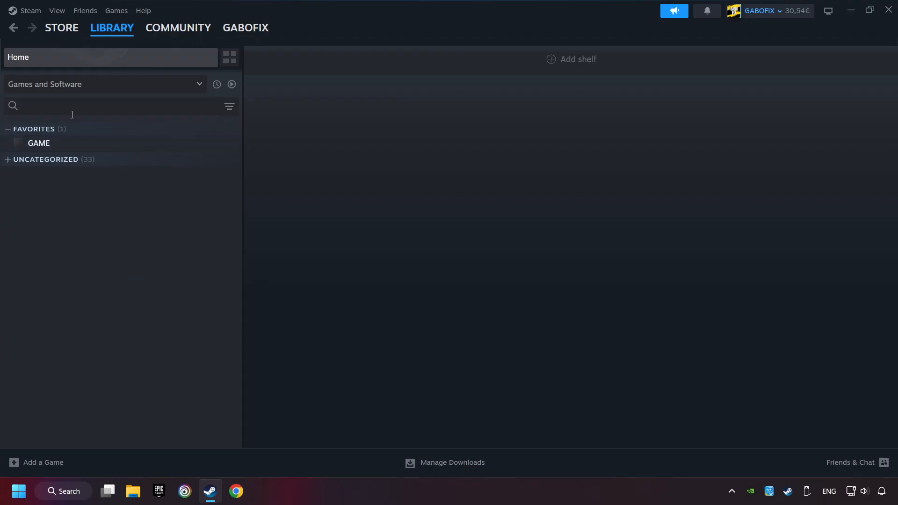
# Open Steam's Settings from the Steam menu
pyautogui.click(30, 10)
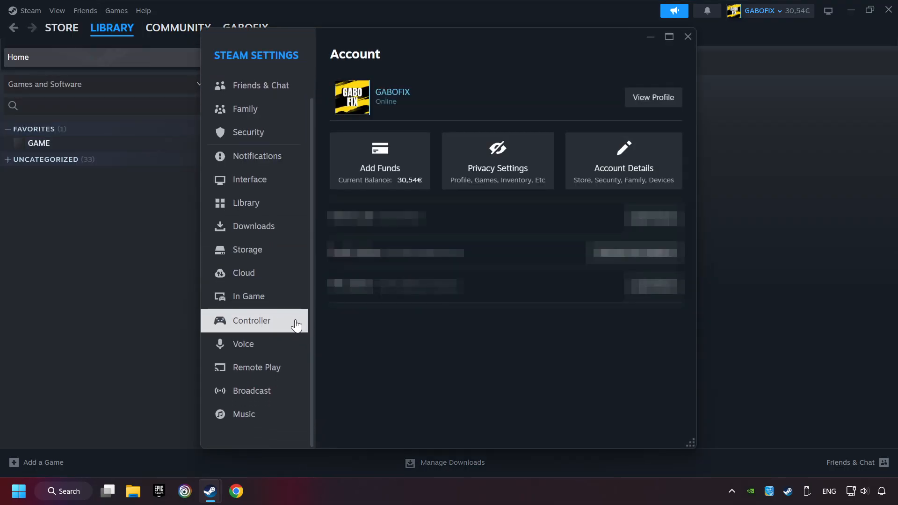
# Turn on Steam Input for Xbox and Switch Pro controllers under Controller, then close Settings
pyautogui.click(250, 319)
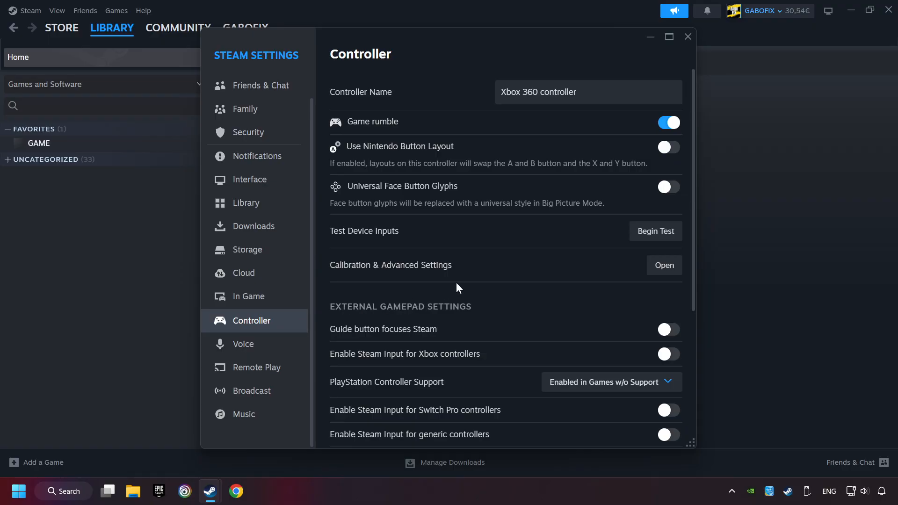
pyautogui.scroll(-3)
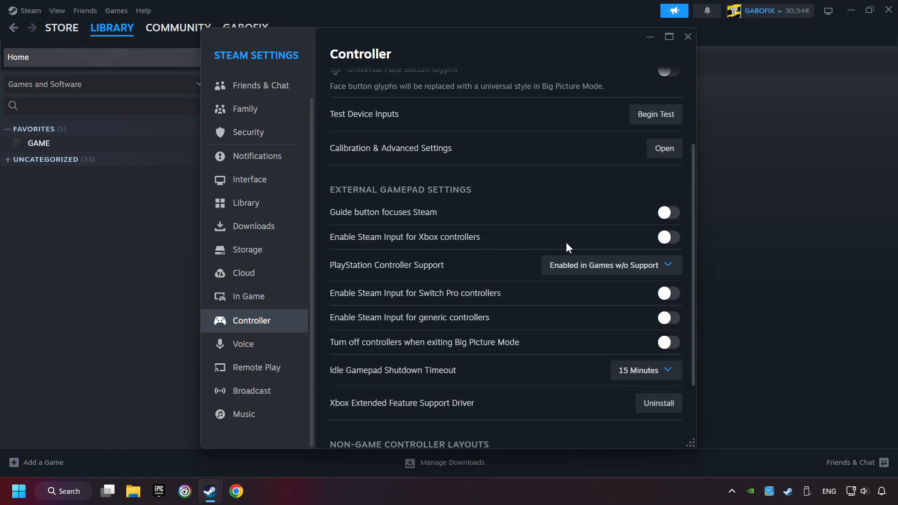
pyautogui.click(667, 236)
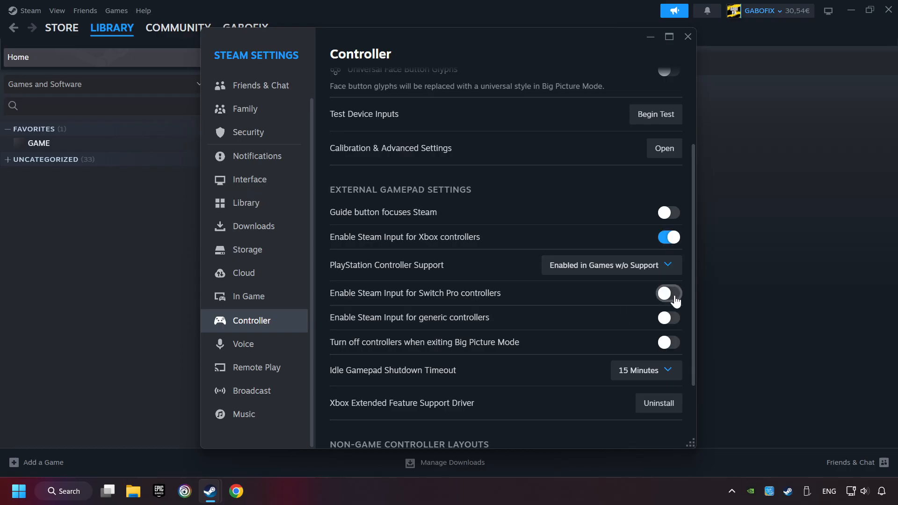
pyautogui.click(667, 292)
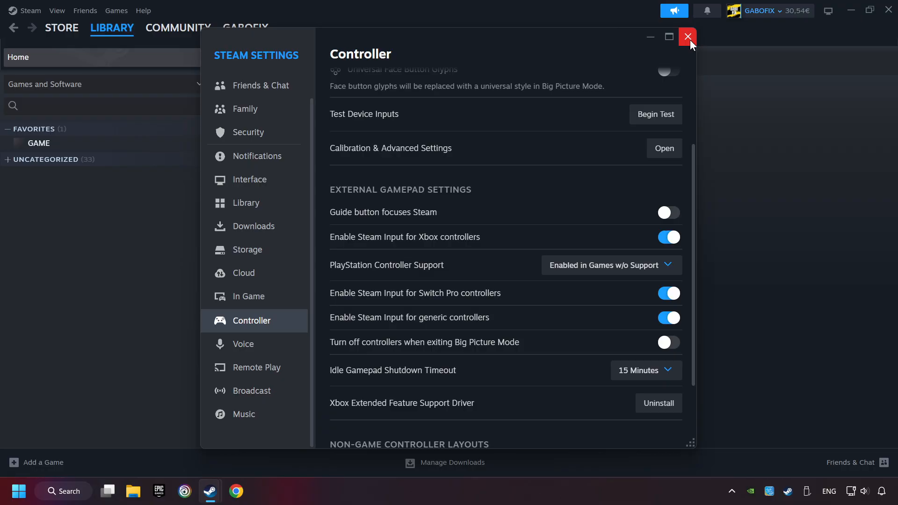
pyautogui.click(688, 36)
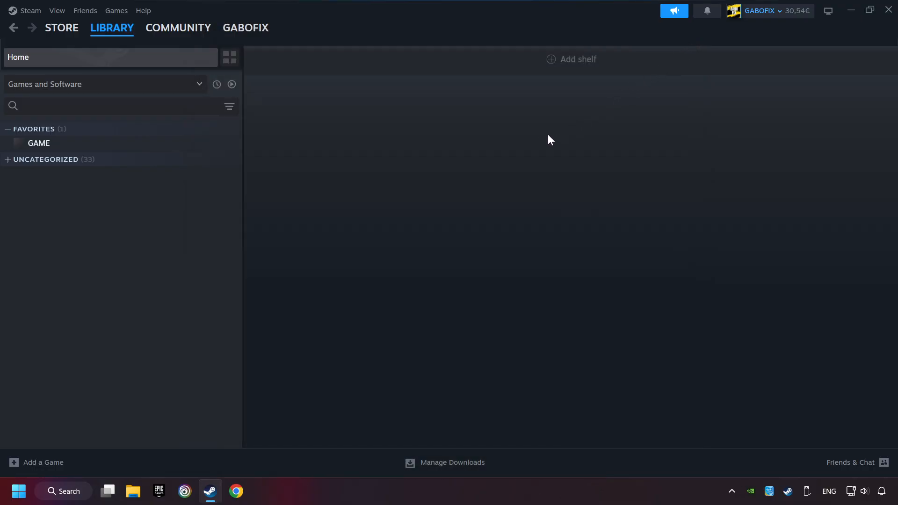
pyautogui.moveTo(44, 452)
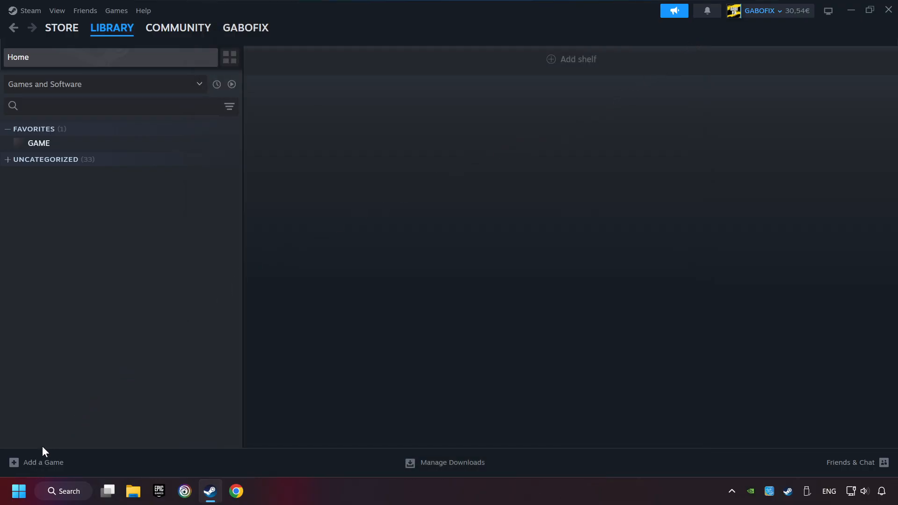
pyautogui.moveTo(45, 467)
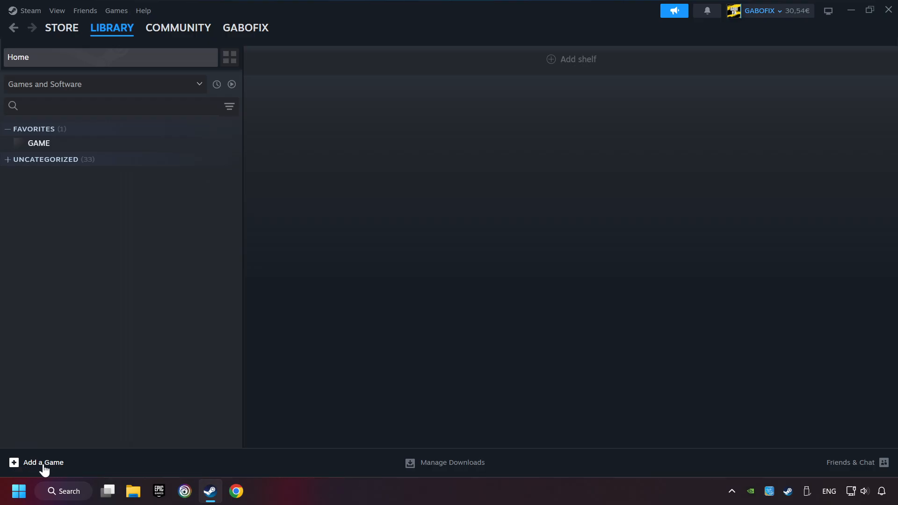
pyautogui.click(37, 462)
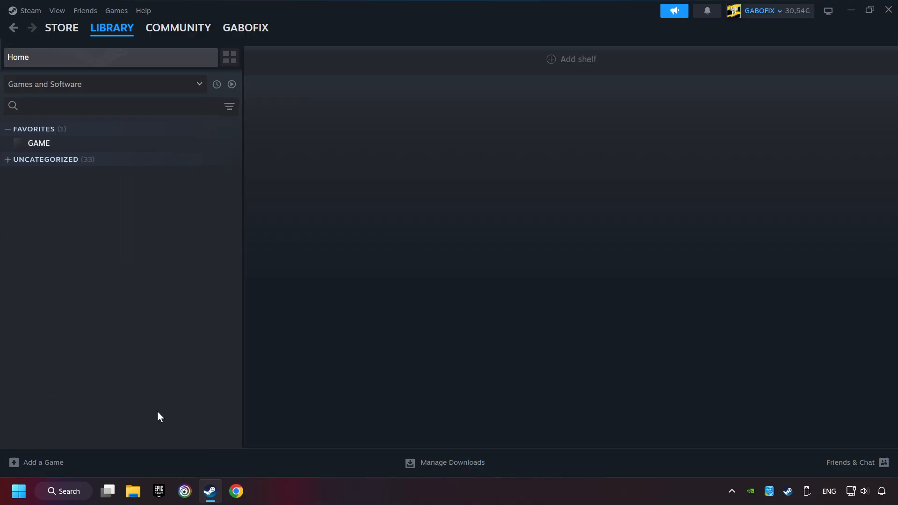
pyautogui.click(43, 462)
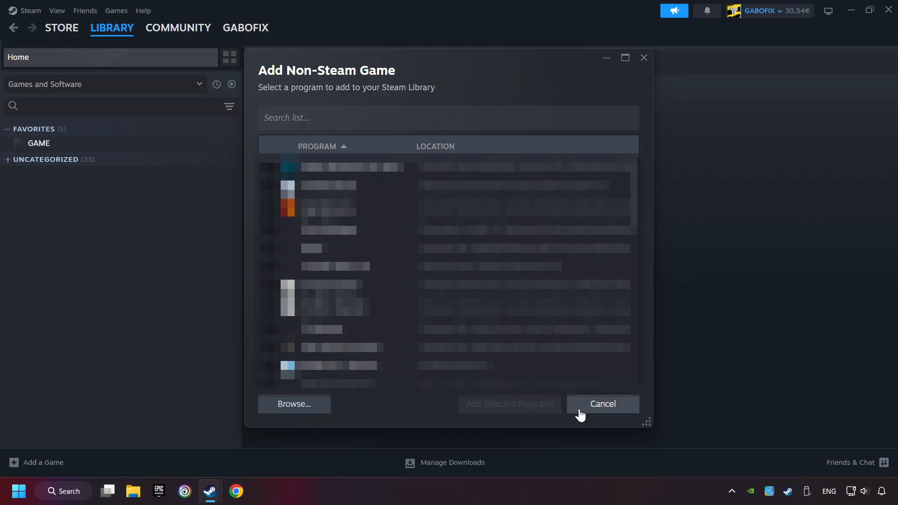
pyautogui.click(602, 403)
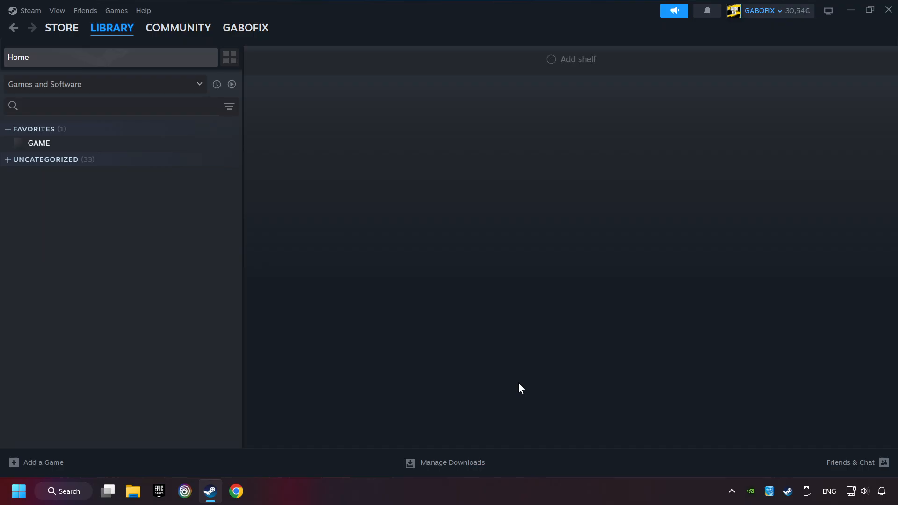
pyautogui.click(112, 28)
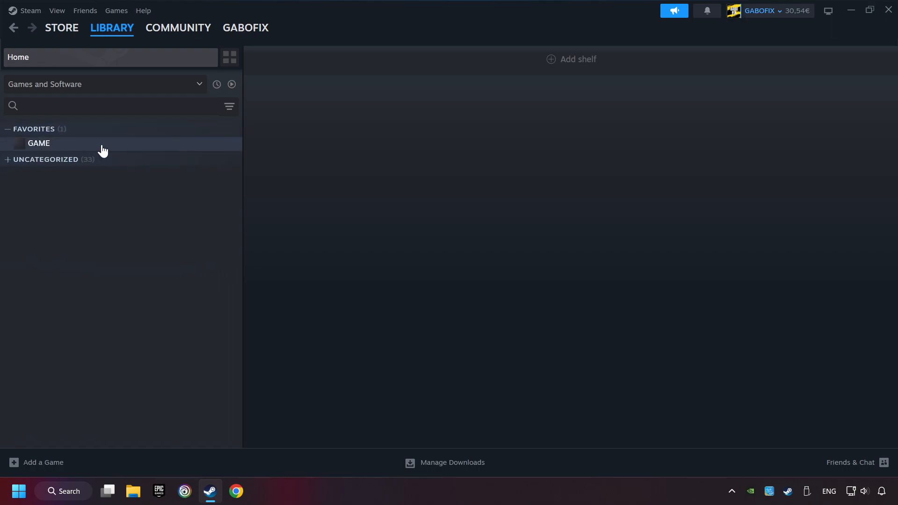
# Select GAME under Favorites to show its library page
pyautogui.click(39, 143)
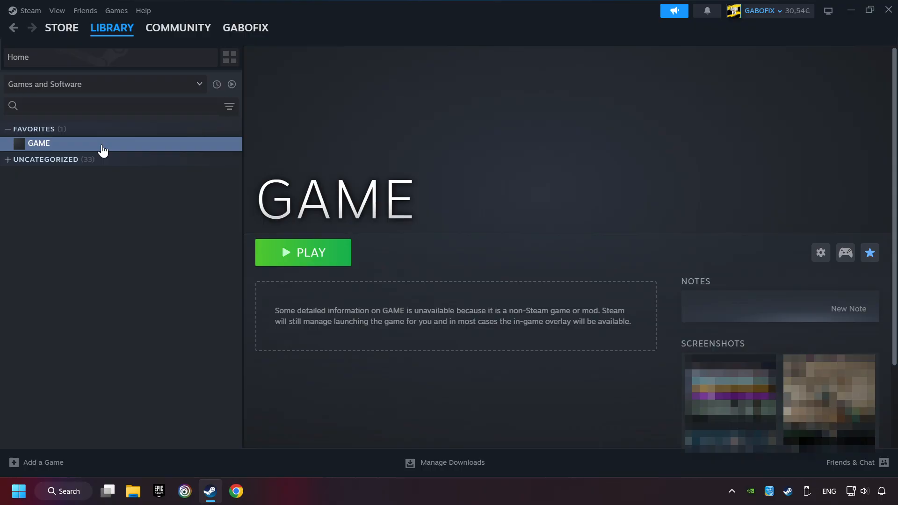
pyautogui.moveTo(714, 244)
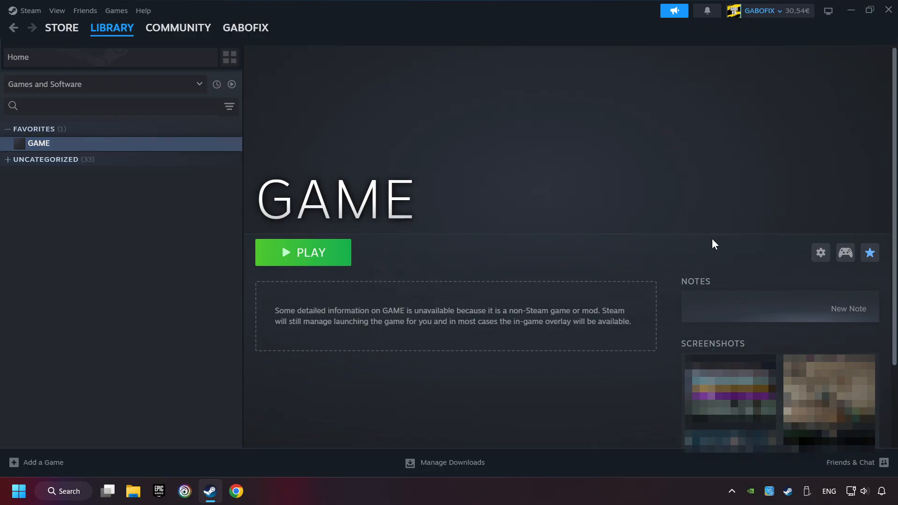
pyautogui.moveTo(845, 252)
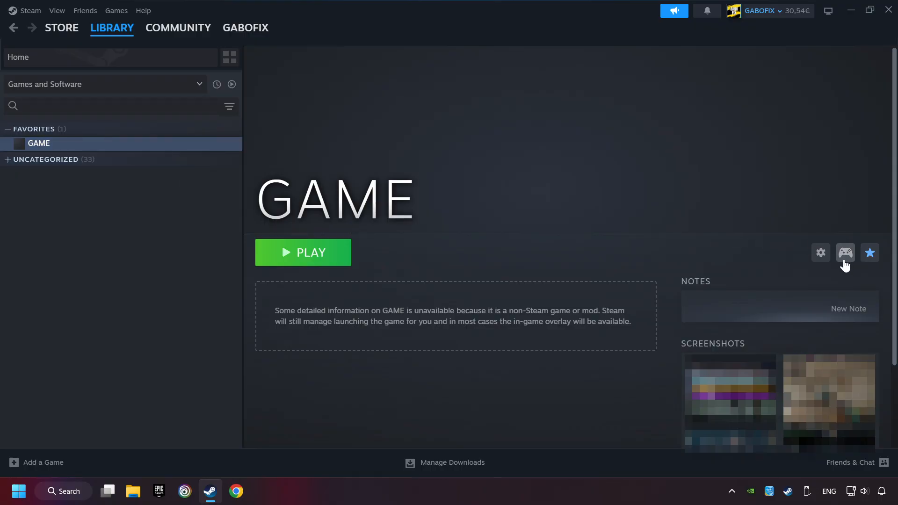
pyautogui.moveTo(847, 279)
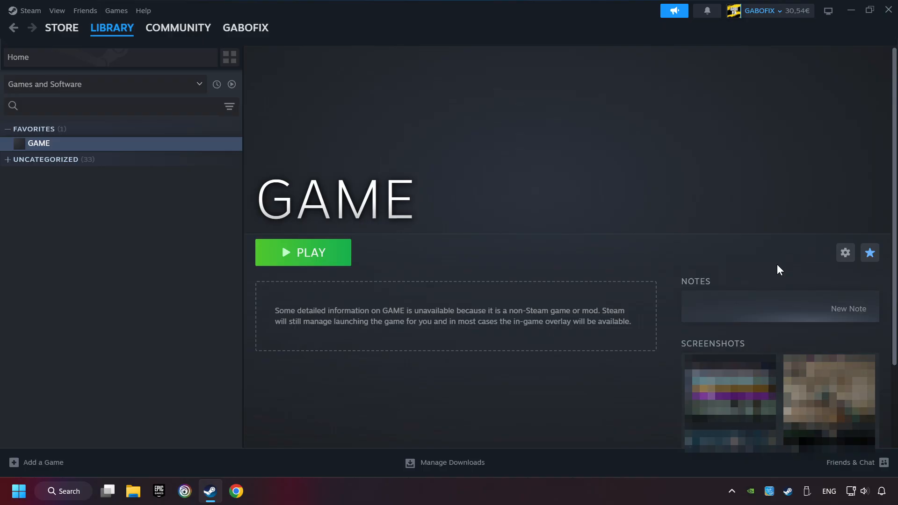
pyautogui.moveTo(857, 280)
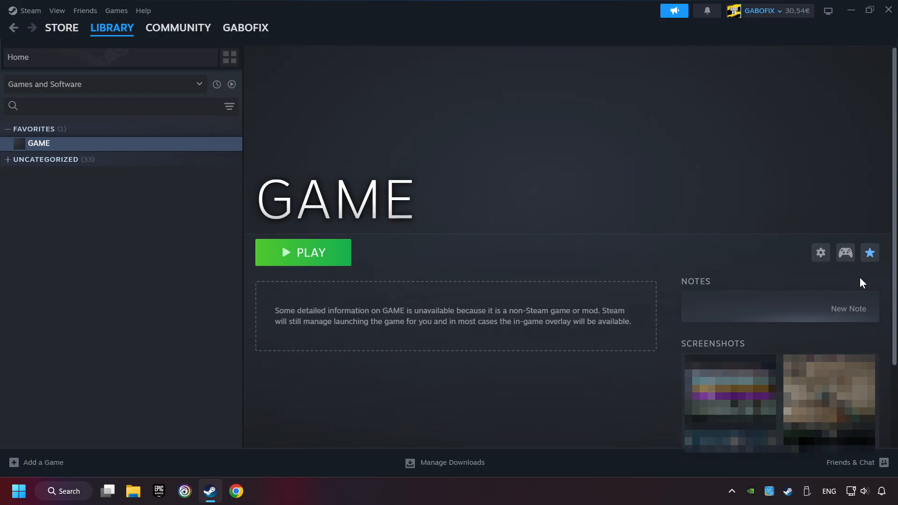
pyautogui.moveTo(845, 253)
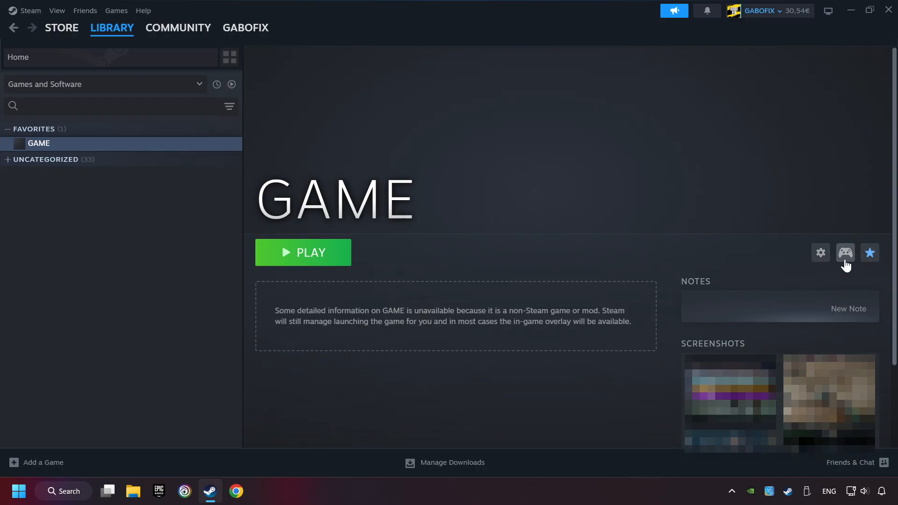
pyautogui.moveTo(844, 265)
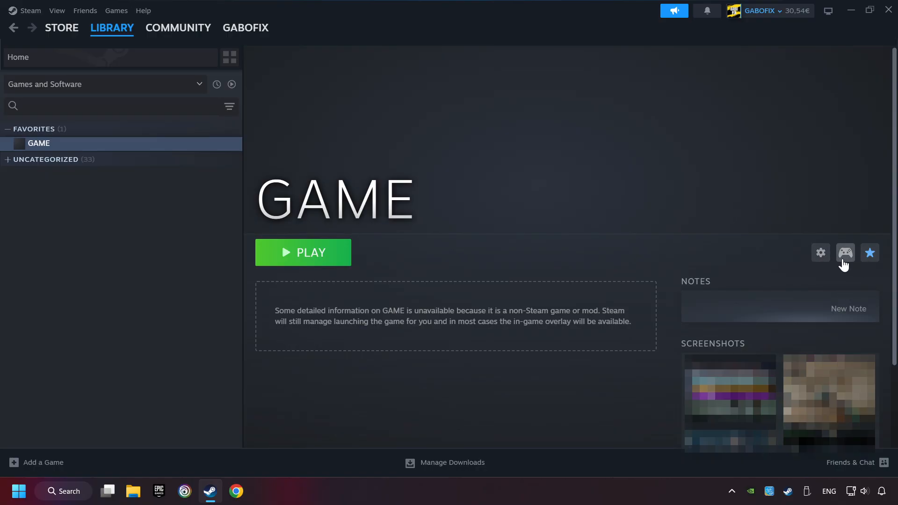
# Apply the Gamepad template as GAME's controller layout
pyautogui.click(845, 252)
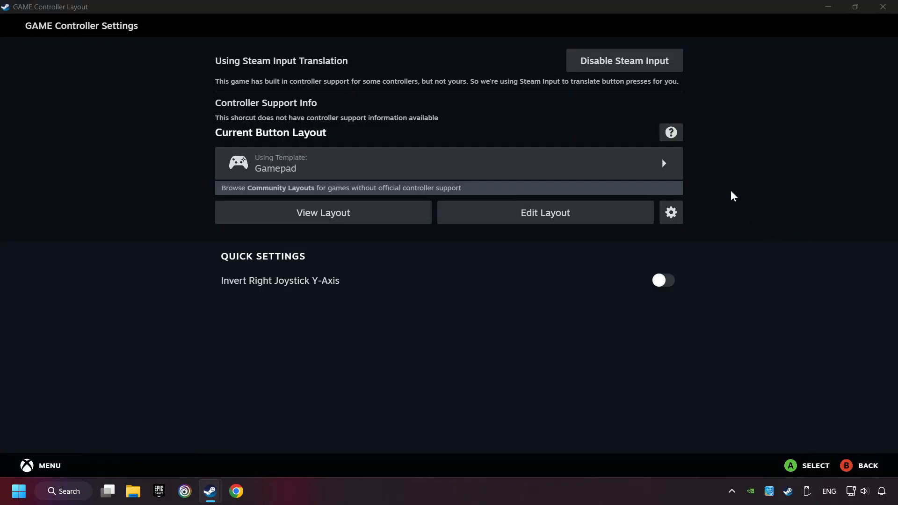
pyautogui.moveTo(634, 73)
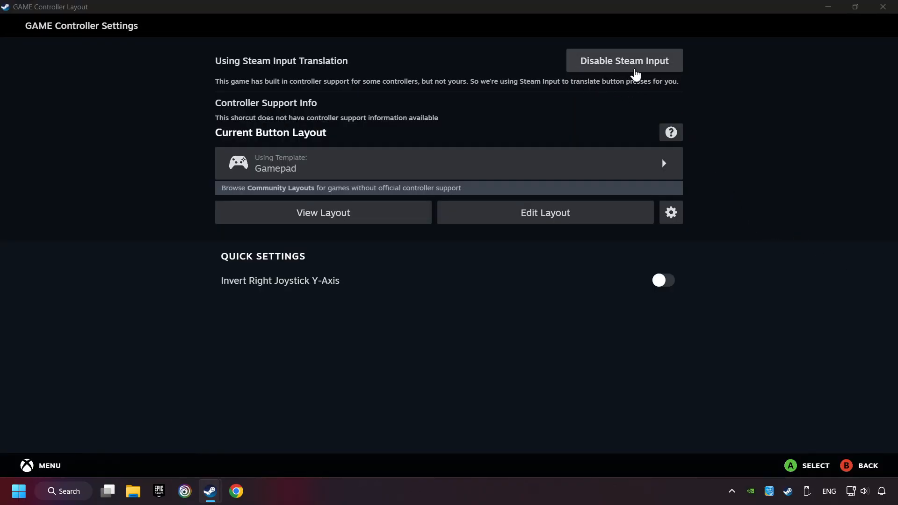
pyautogui.moveTo(612, 102)
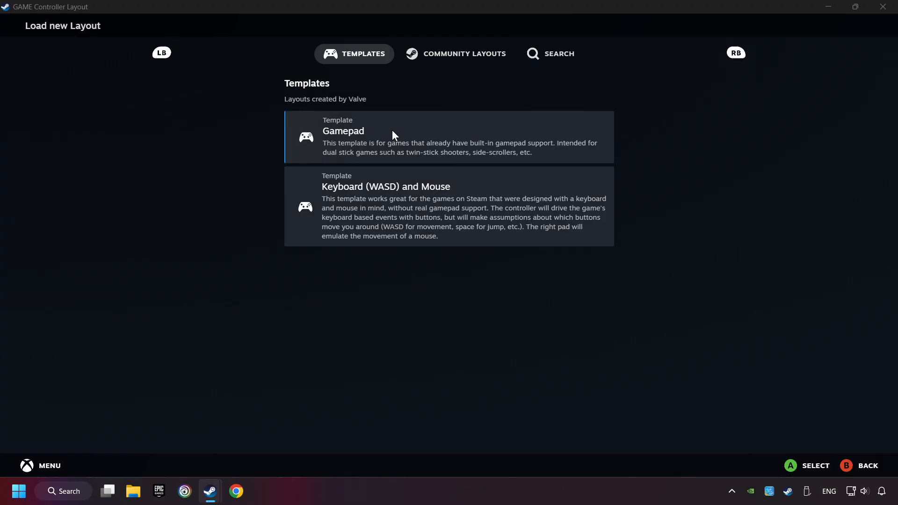
pyautogui.click(448, 137)
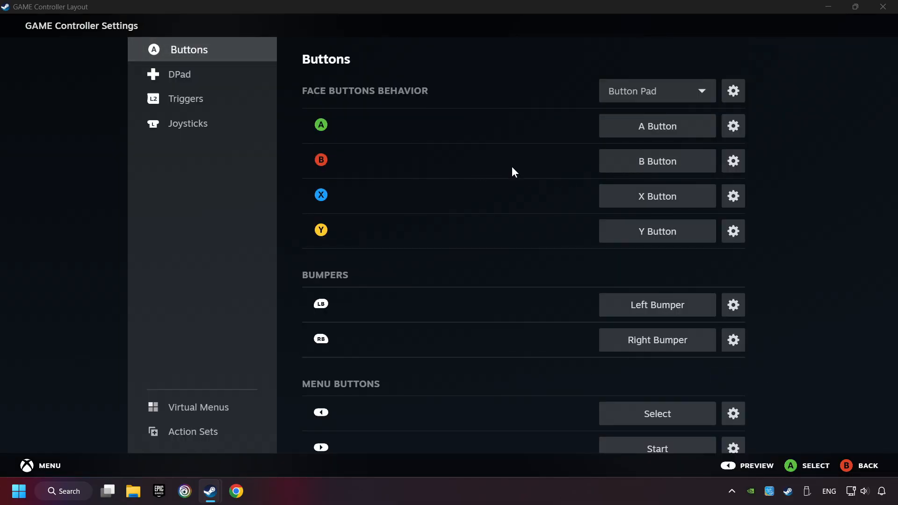
# Check the DPad, Joysticks and Buttons mappings, then preview the full Gamepad layout
pyautogui.click(182, 74)
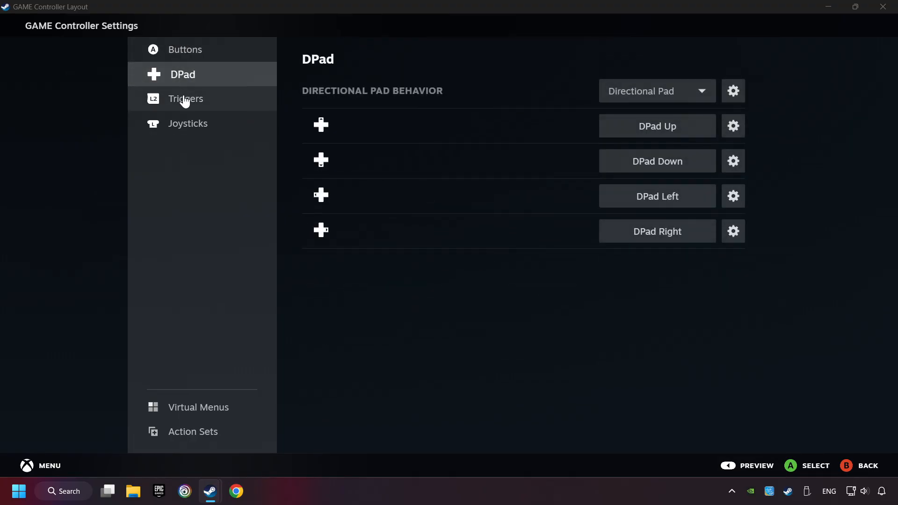
pyautogui.click(188, 123)
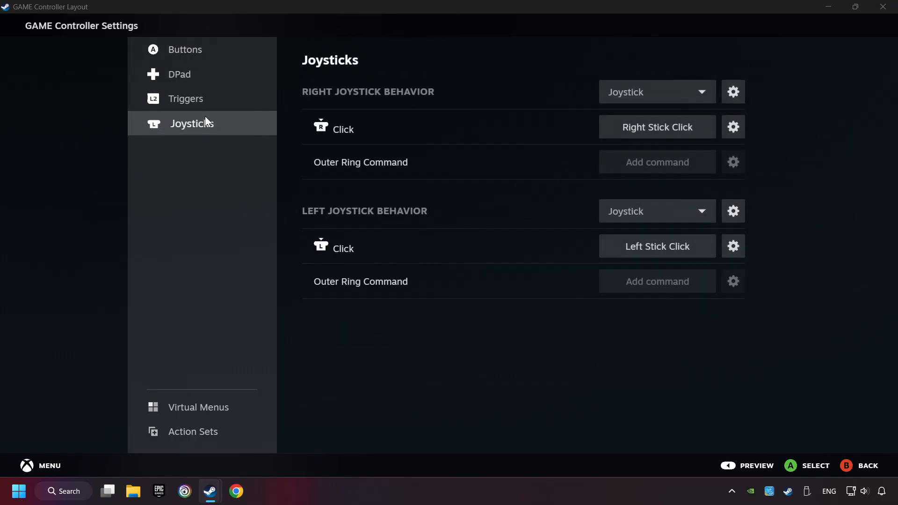
pyautogui.click(185, 49)
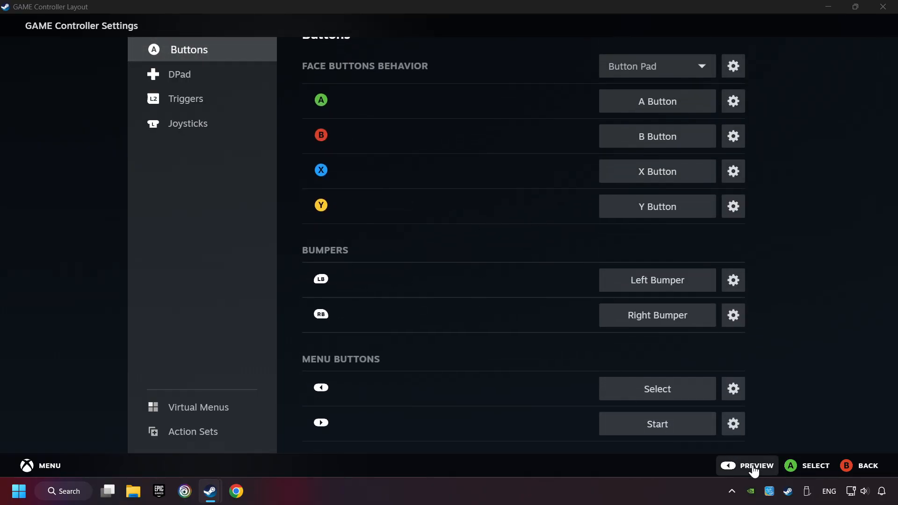
pyautogui.click(755, 465)
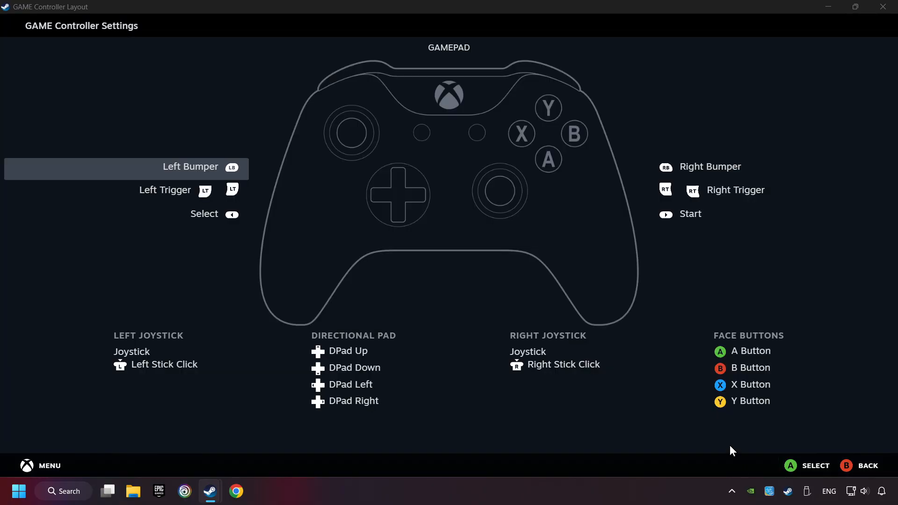